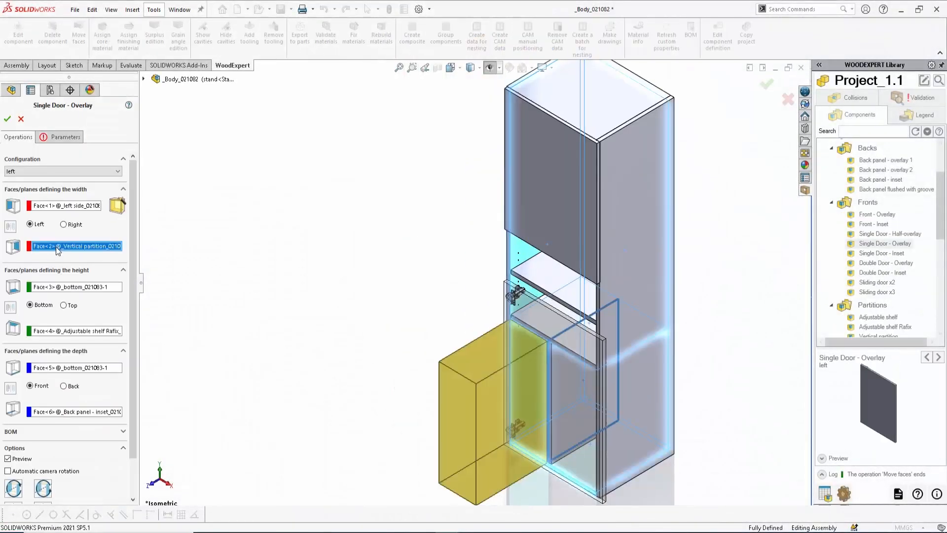
Play the Drill2 toolpath simulation on the cabinet's top panel
{"action": "left_click", "coordinate": [7, 118]}
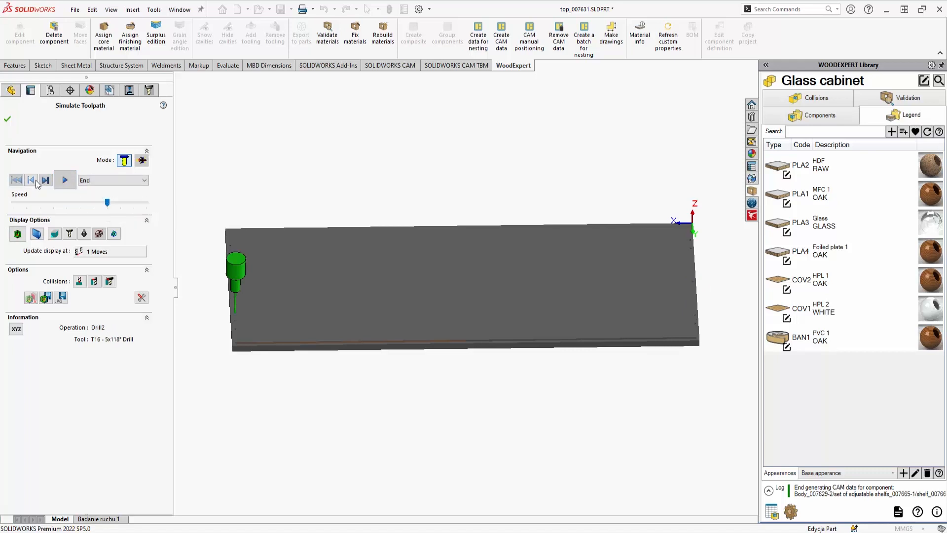
Add a material with base type Plate and browse woodexpert.sldmat > Plate
{"action": "left_click", "coordinate": [65, 179]}
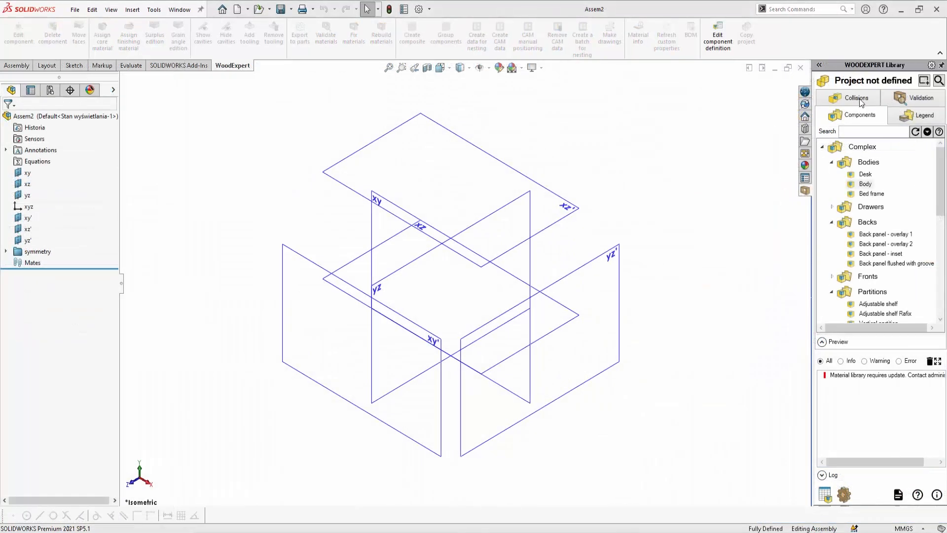
{"action": "left_click", "coordinate": [924, 80]}
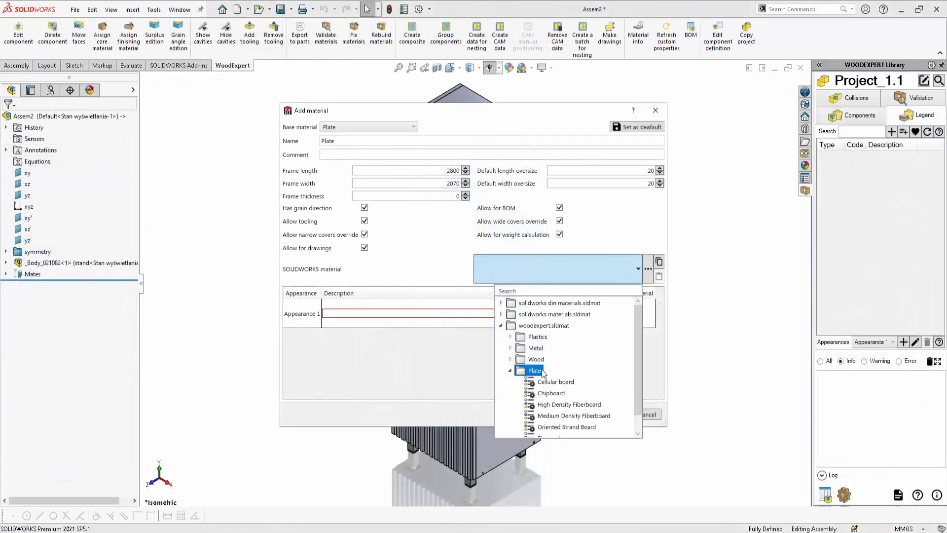
Assign High Density Fiberboard to the Plate material, then run the Collisions check
{"action": "left_click", "coordinate": [568, 404]}
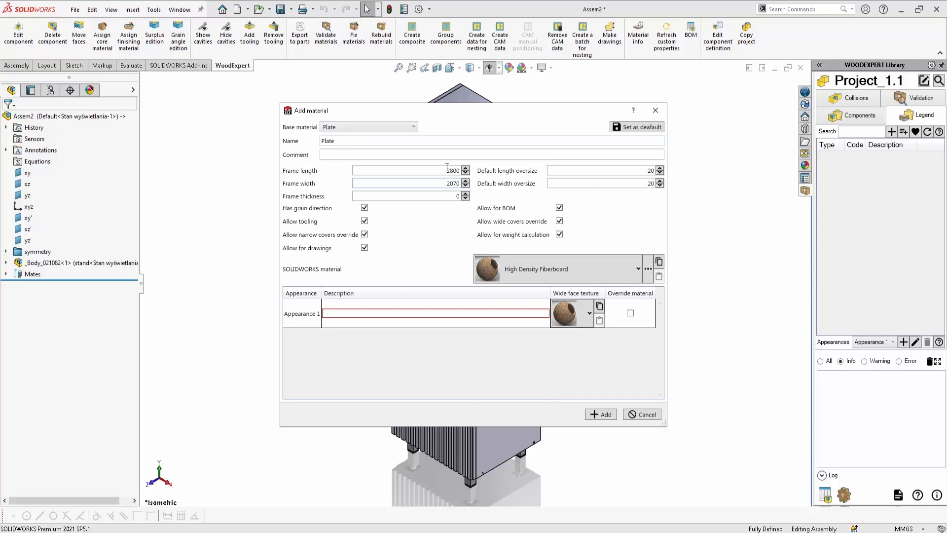
{"action": "left_click", "coordinate": [589, 313]}
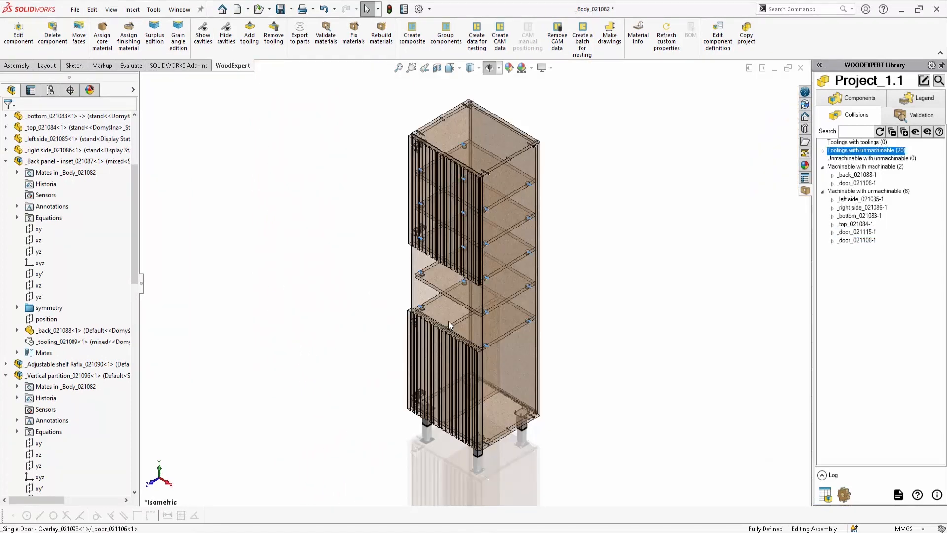
Make the cabinet drawings and open the Glass cabinet bill of materials
{"action": "left_click", "coordinate": [863, 166]}
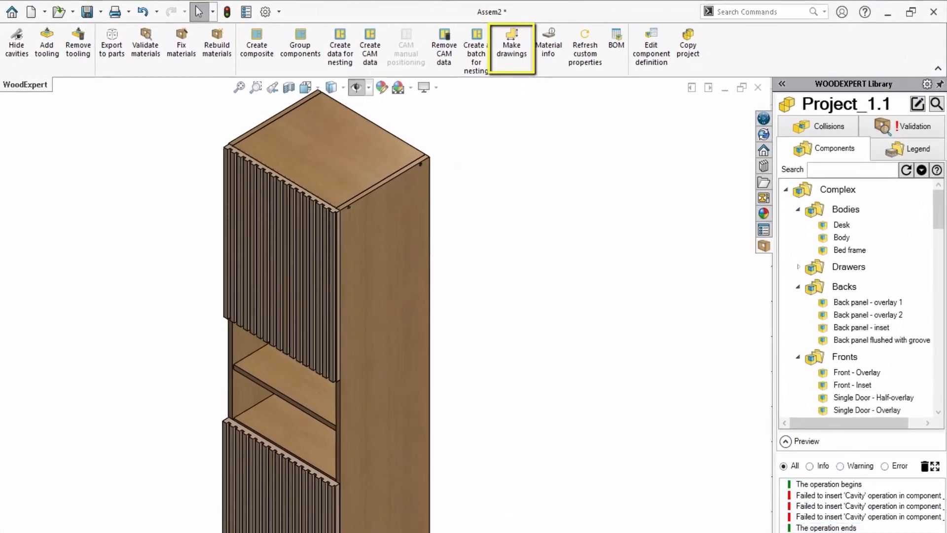
{"action": "left_click", "coordinate": [511, 46]}
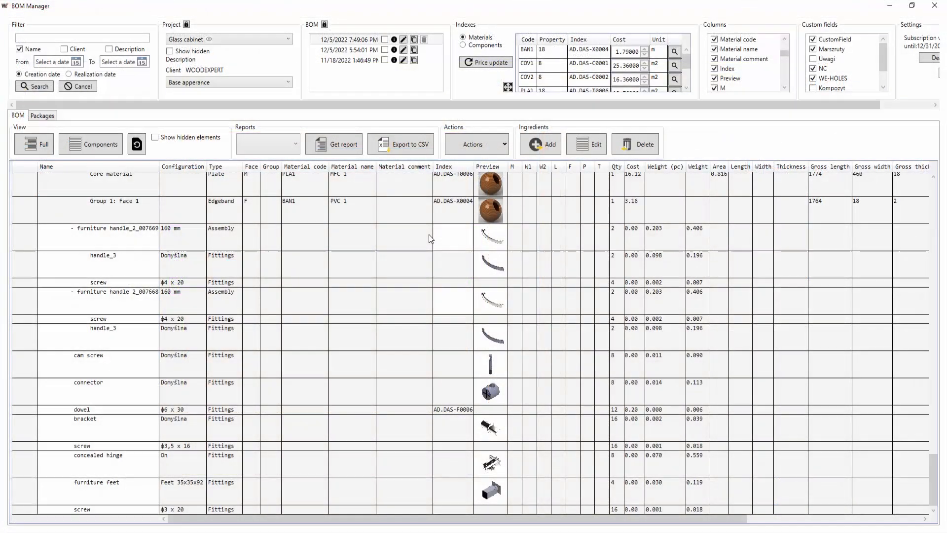
Scroll the BOM list to the top and show the Packages list
{"action": "scroll", "scroll_direction": "up", "scroll_amount": 3}
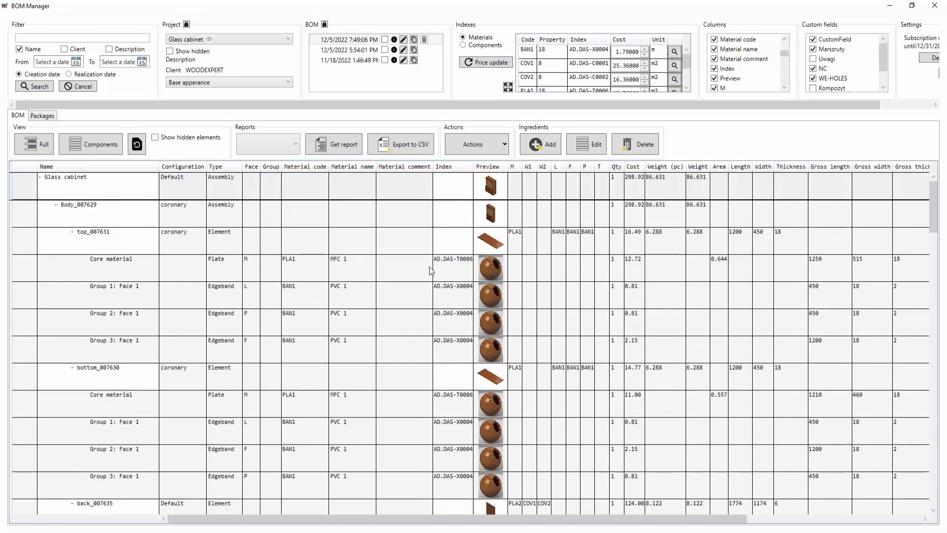
{"action": "mouse_move", "coordinate": [153, 177]}
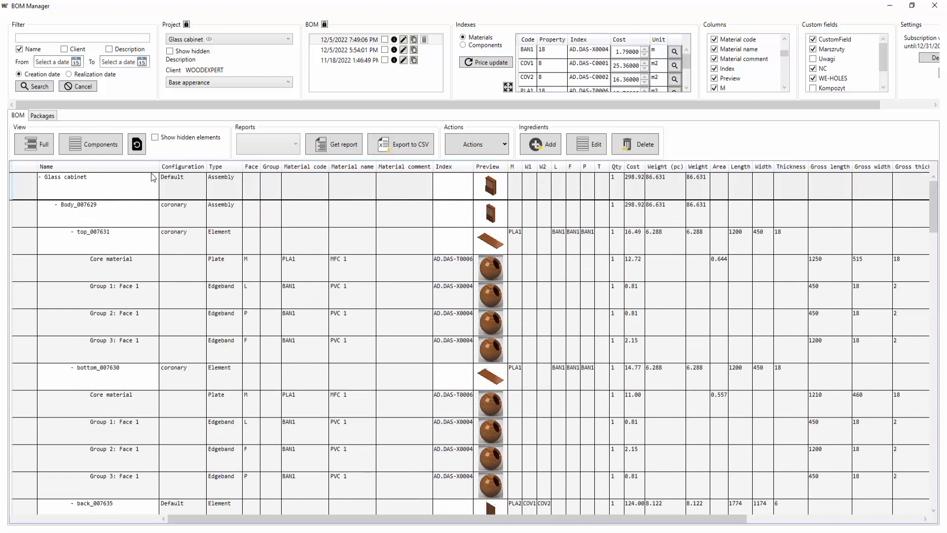
{"action": "left_click", "coordinate": [42, 116]}
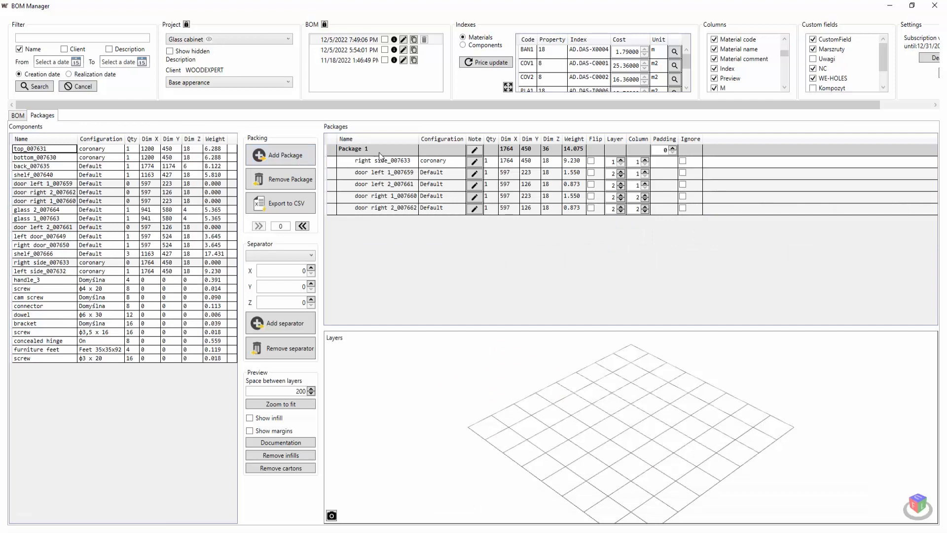
Preview Package 1's layers with infill, then visit the woodexpert3d.com CONTACT page
{"action": "left_click", "coordinate": [355, 149]}
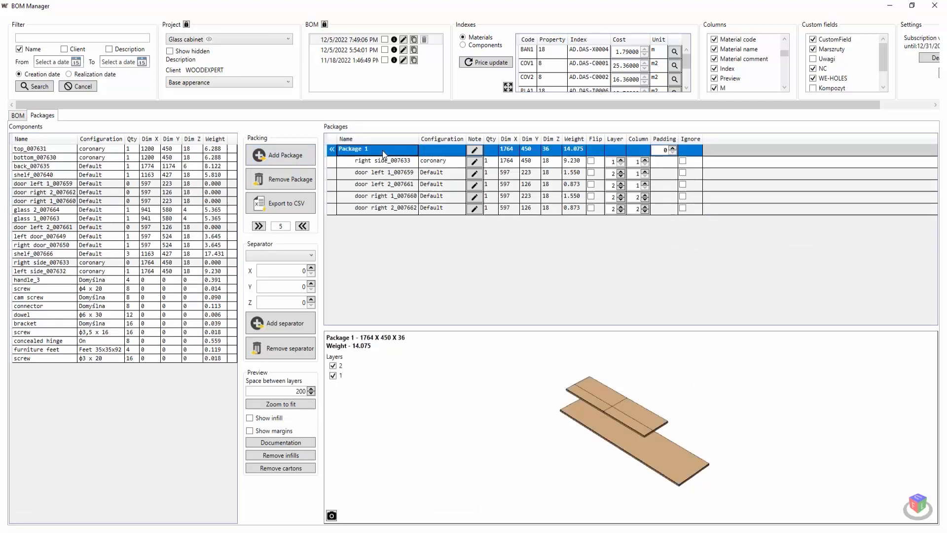
{"action": "left_click", "coordinate": [250, 417]}
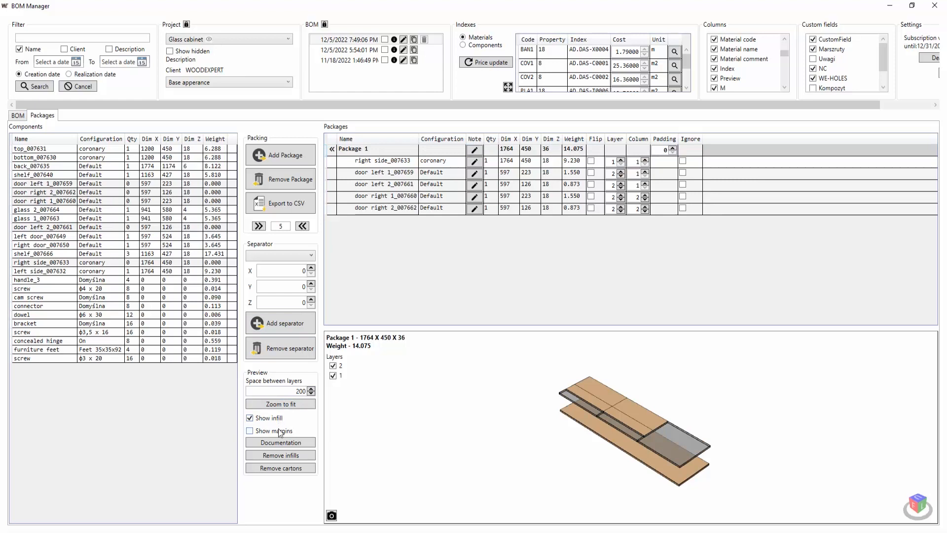
{"action": "left_click", "coordinate": [280, 442]}
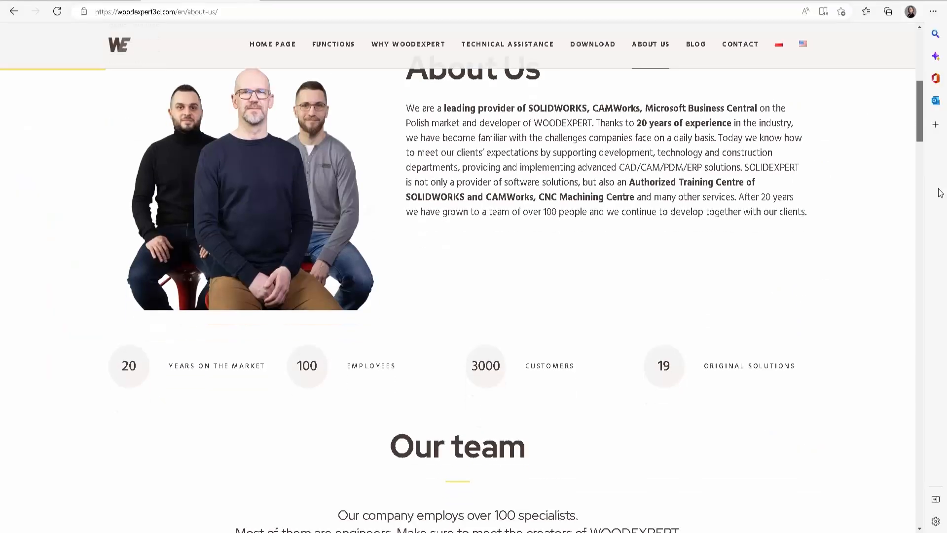
{"action": "scroll", "scroll_direction": "down", "scroll_amount": 3}
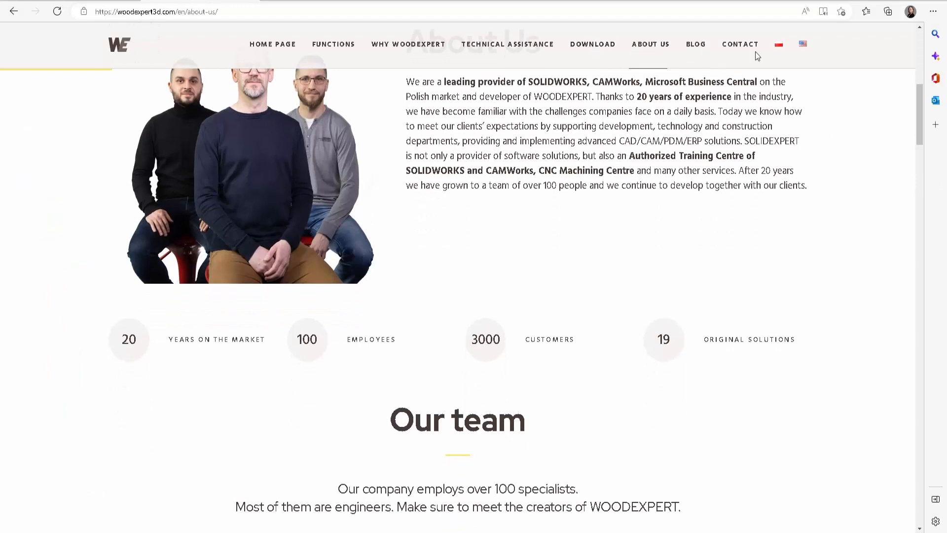
{"action": "left_click", "coordinate": [739, 44]}
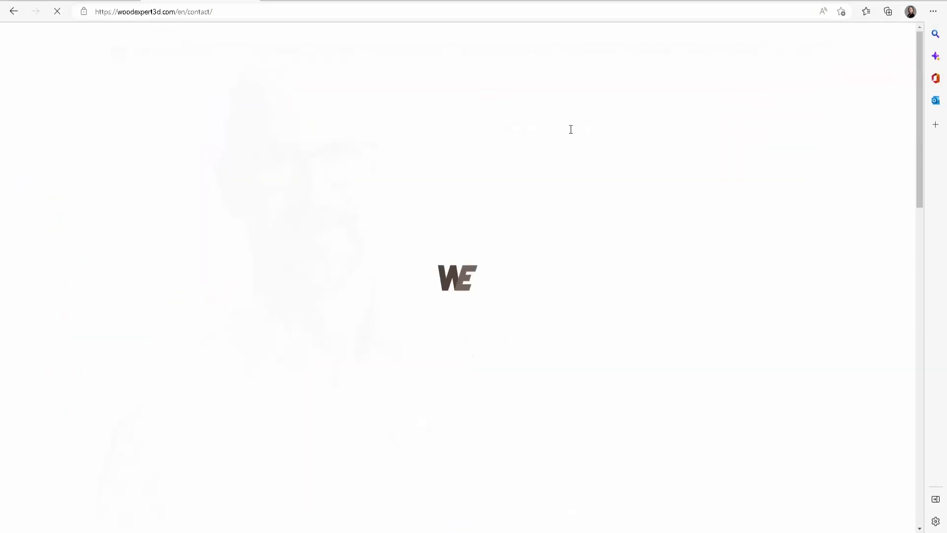